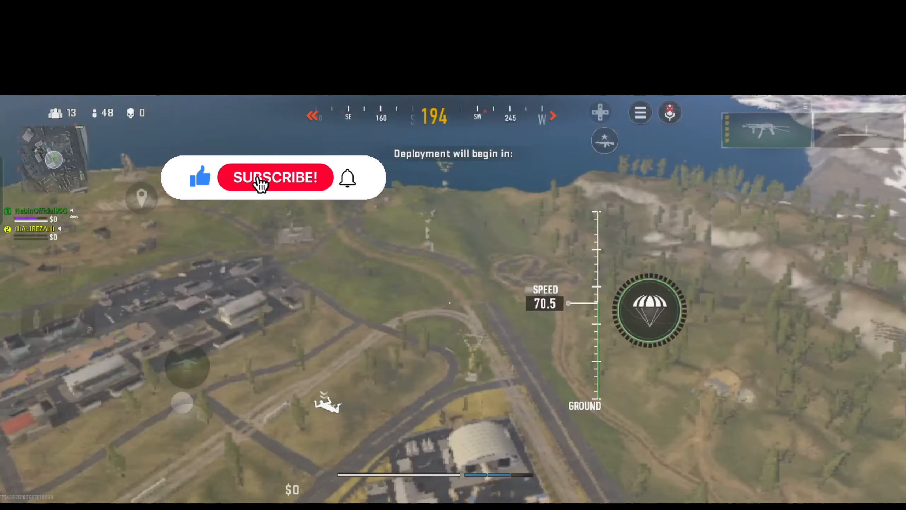
left_click(275, 177)
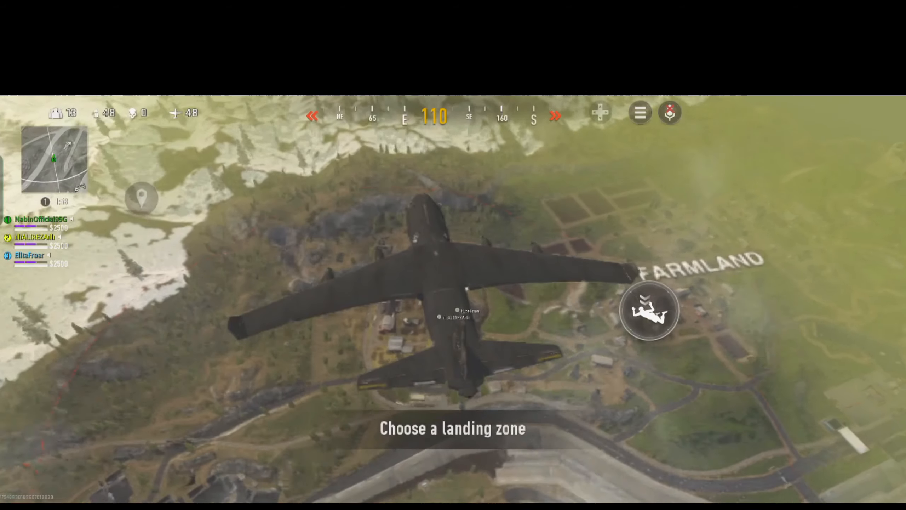
left_click(649, 315)
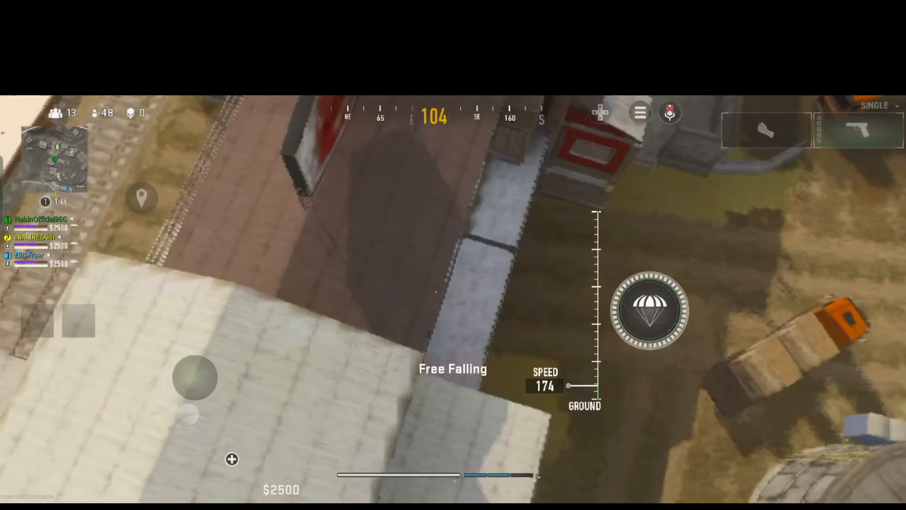
left_click(651, 312)
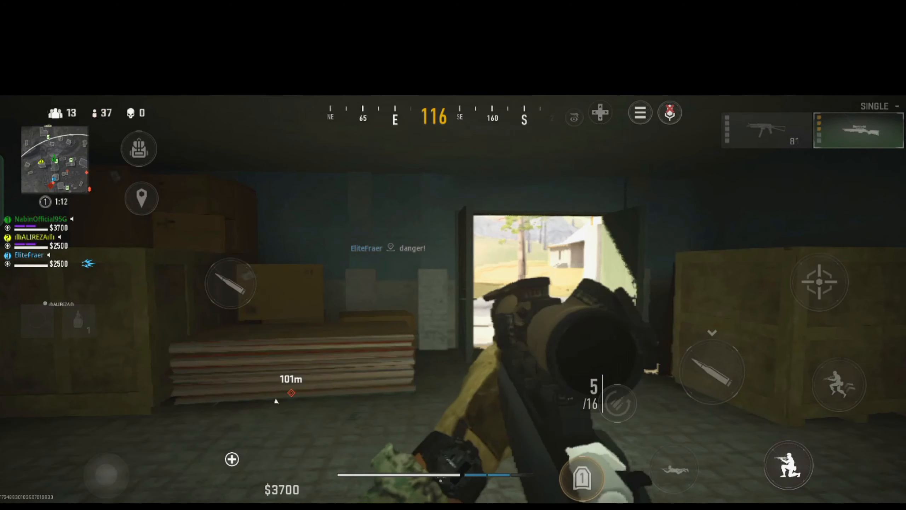
left_click(820, 286)
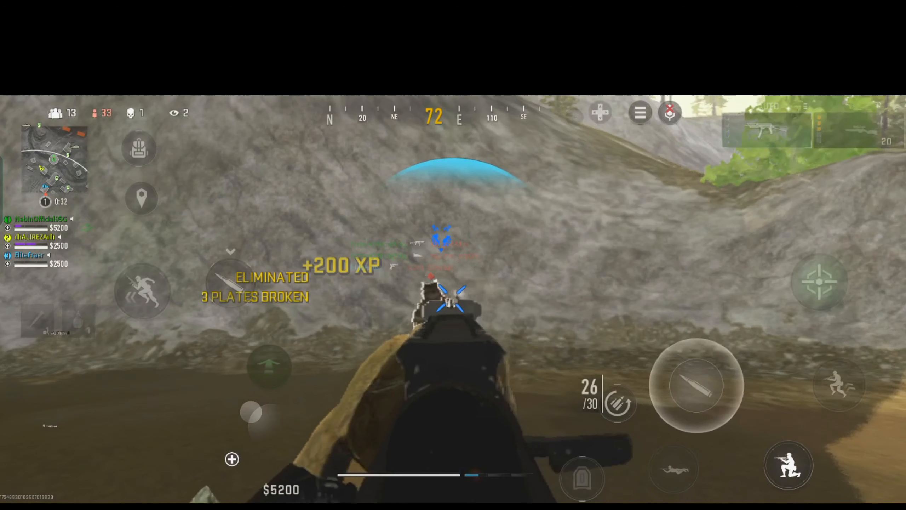
left_click(697, 392)
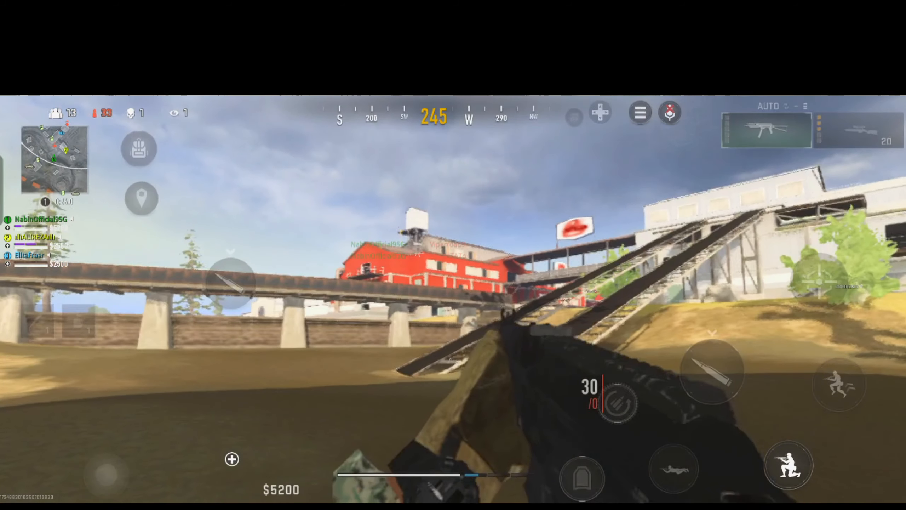
left_click(714, 377)
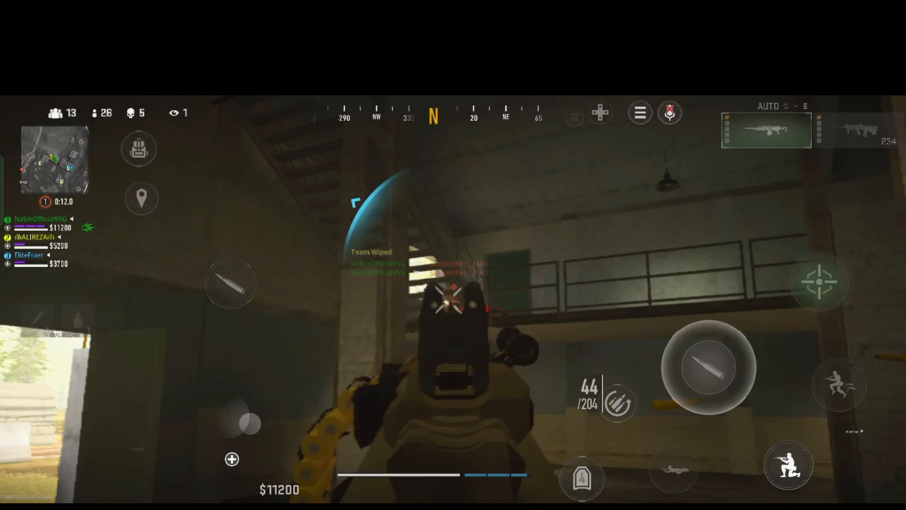
left_click(709, 369)
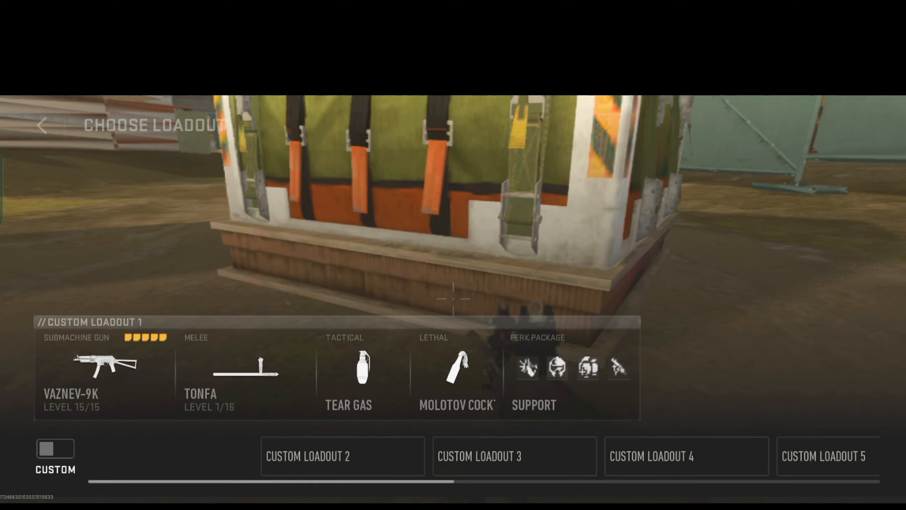
left_click(343, 456)
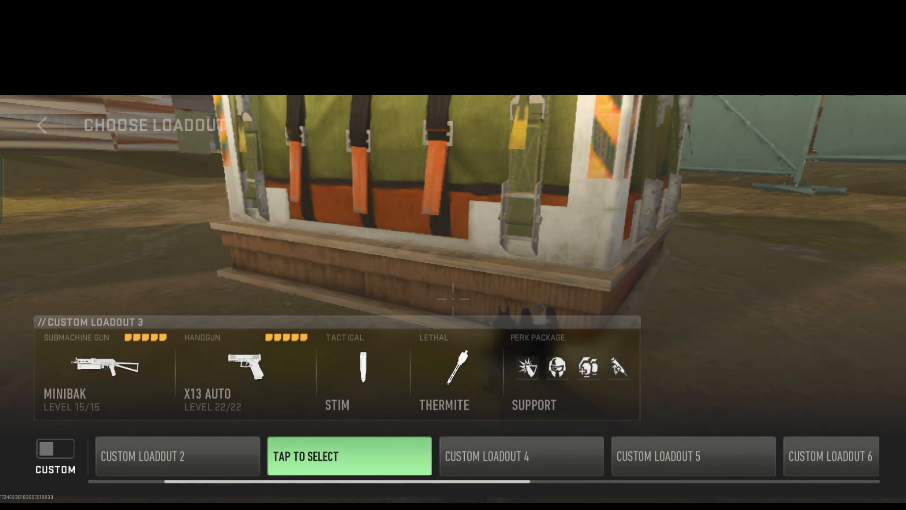
left_click(349, 456)
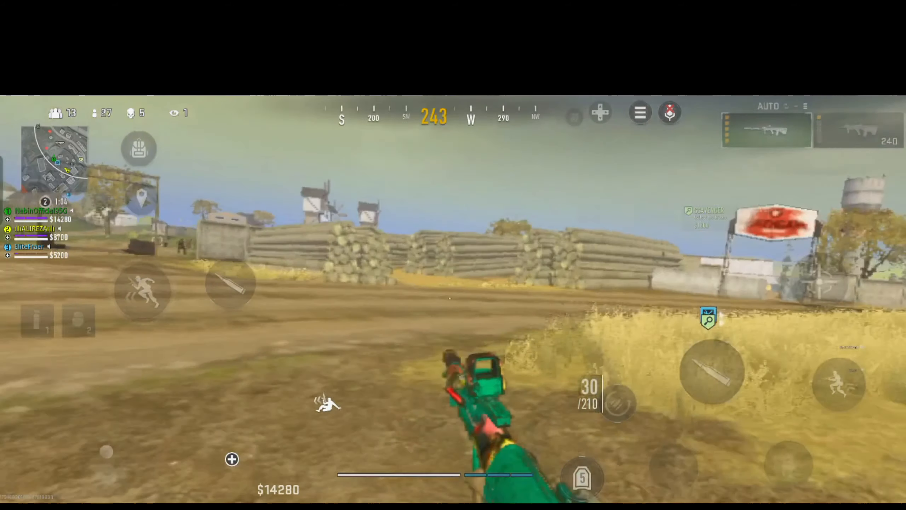
left_click(714, 373)
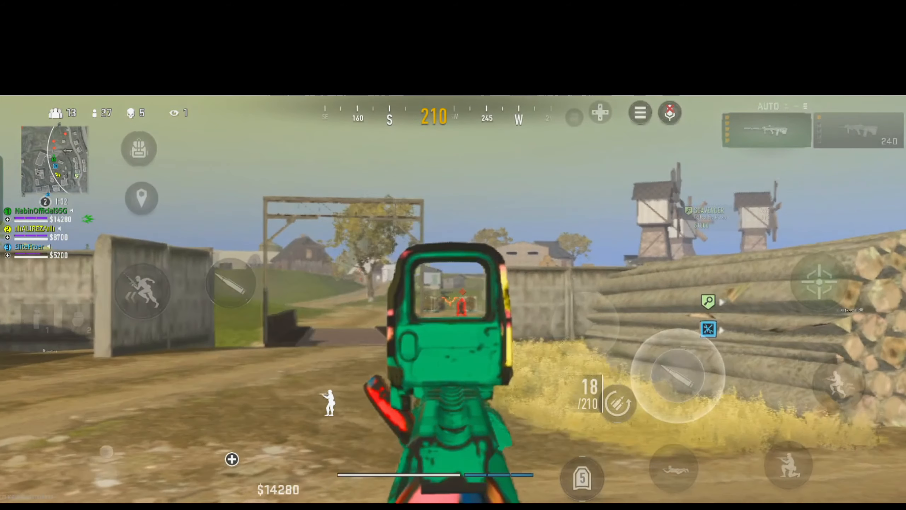